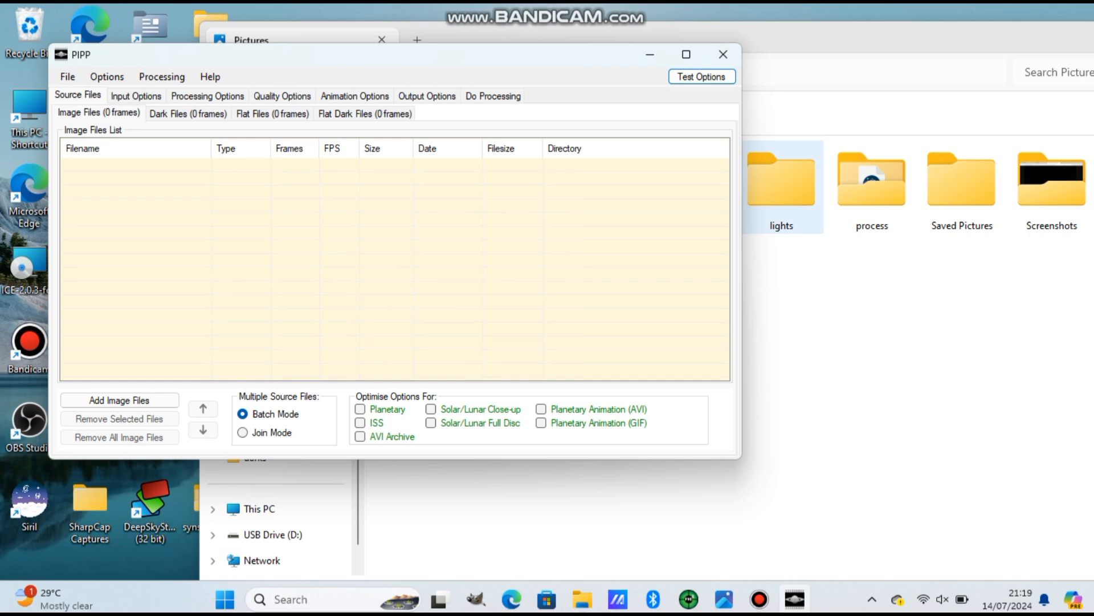
Step: Load the half-Moon .mp4, test a preview frame and apply the Solar/Lunar Full Disc preset
click(251, 40)
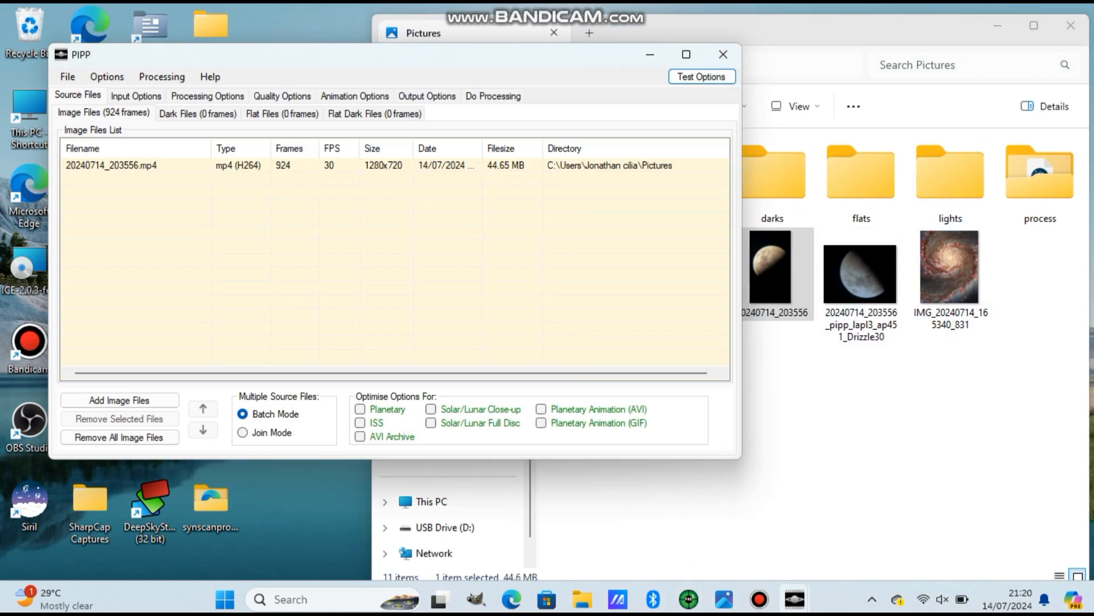
click(702, 76)
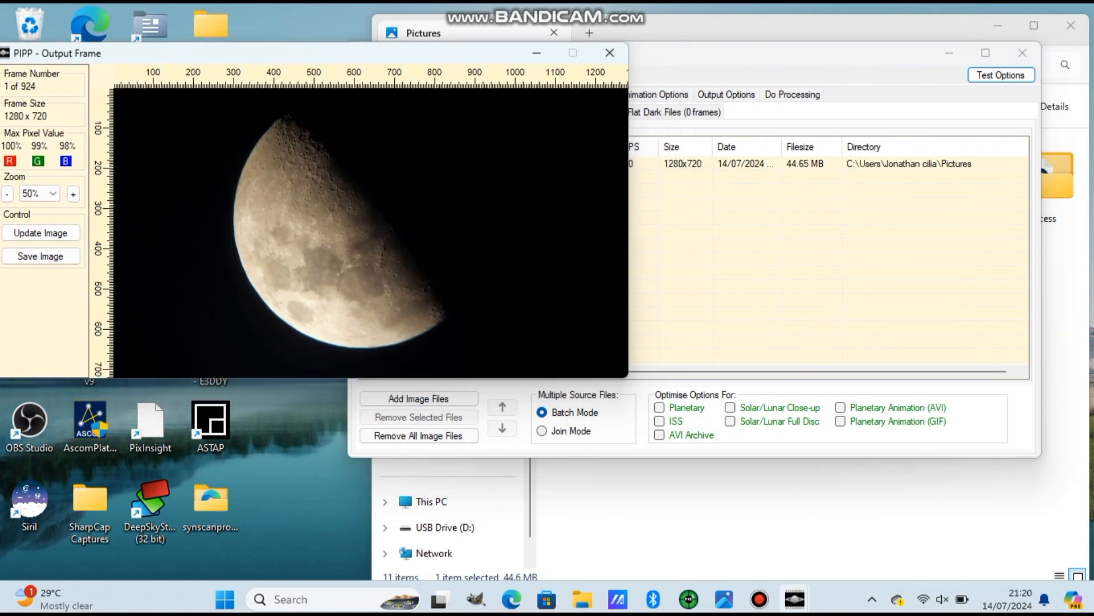
click(730, 421)
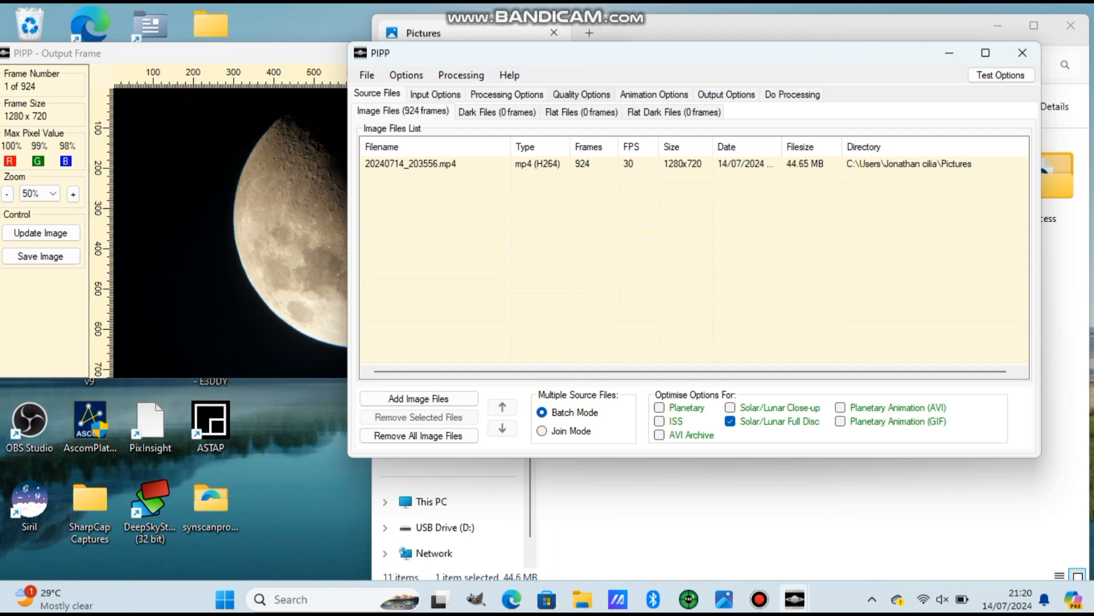
click(507, 94)
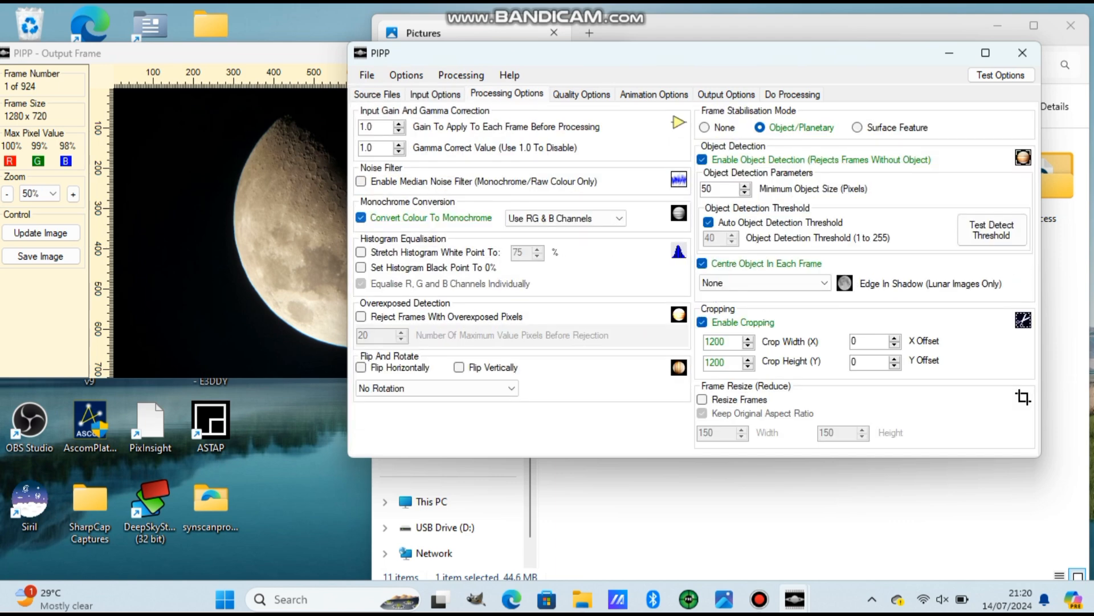
Step: Keep frames in colour, crop to 900×900 and retain only the best 25% quality frames
click(362, 218)
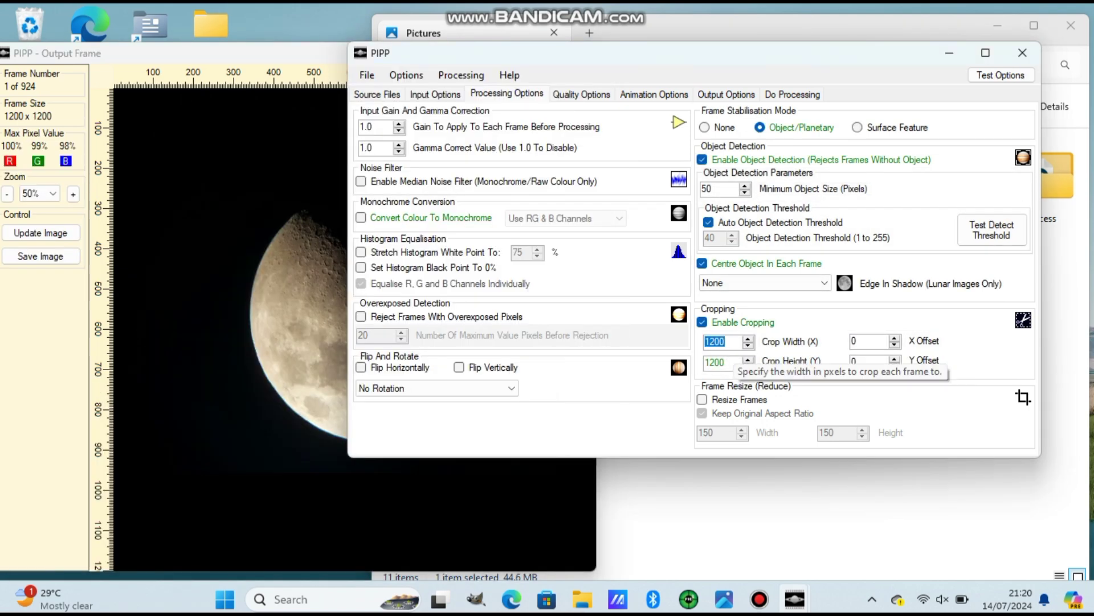
text(900)
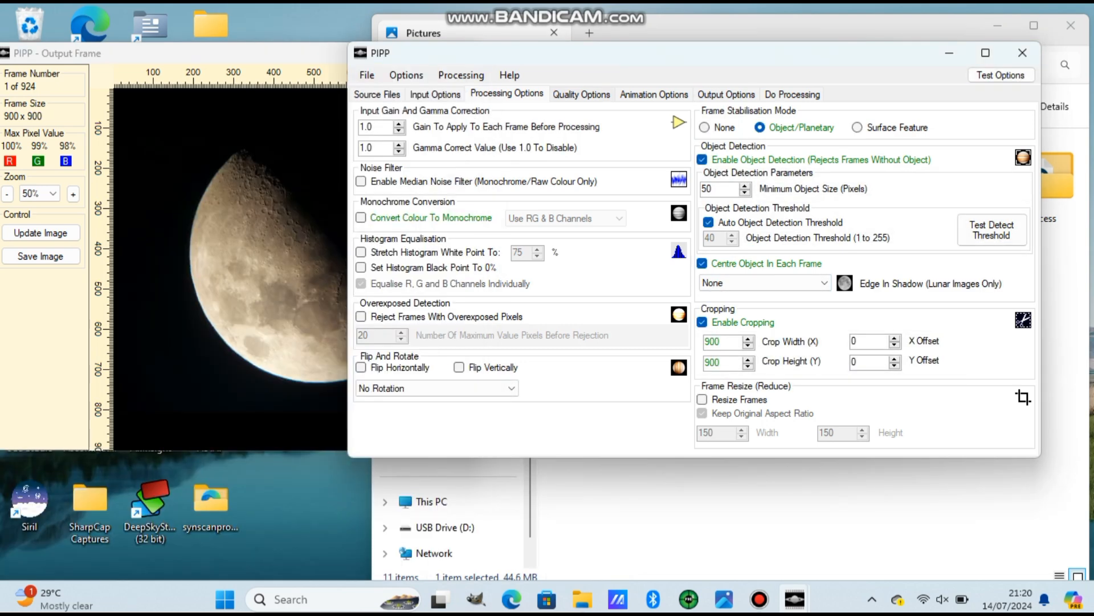
click(581, 94)
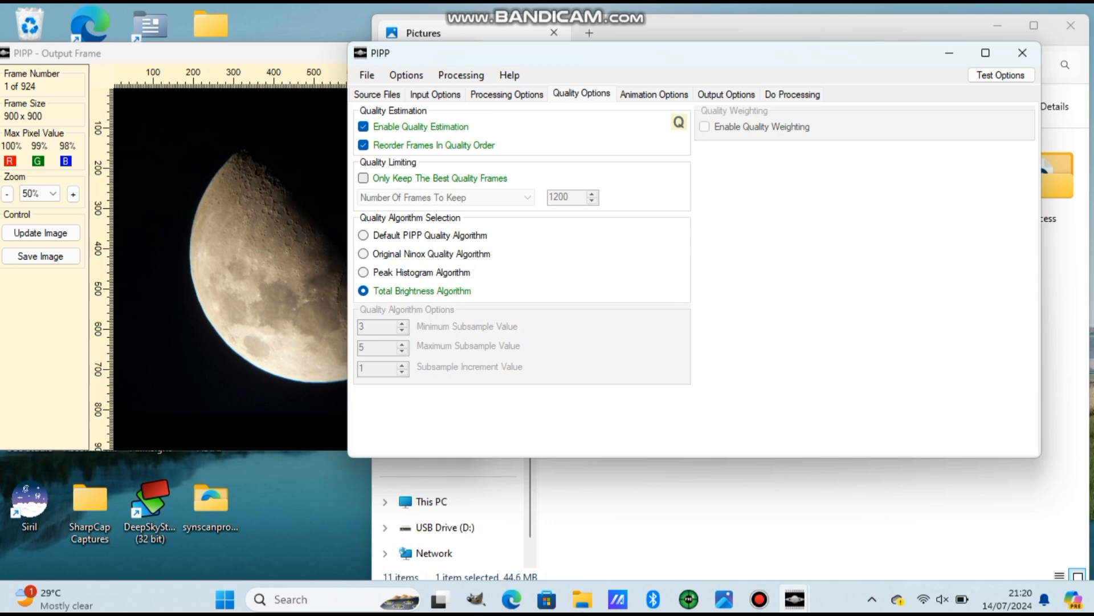
click(360, 178)
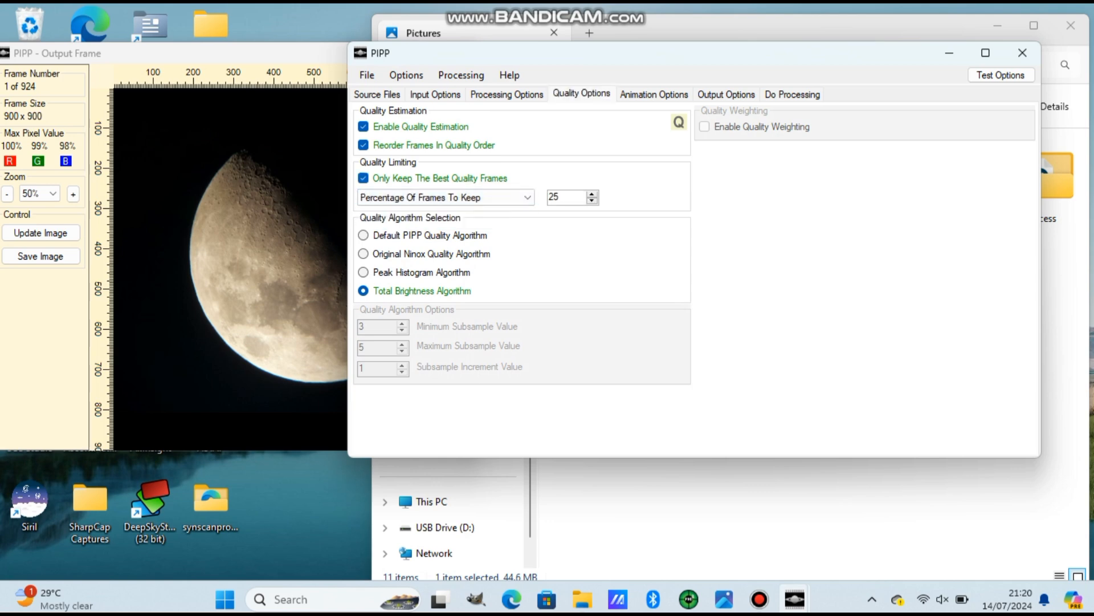
Step: Choose AVI output and run processing, producing a 231-frame Moon AVI
click(727, 94)
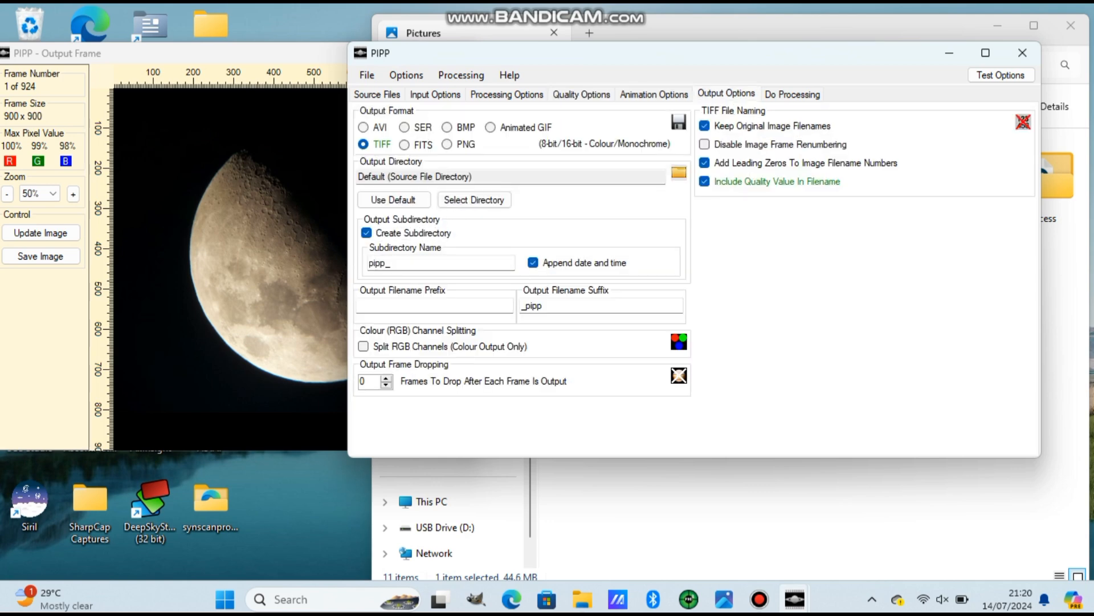
click(364, 127)
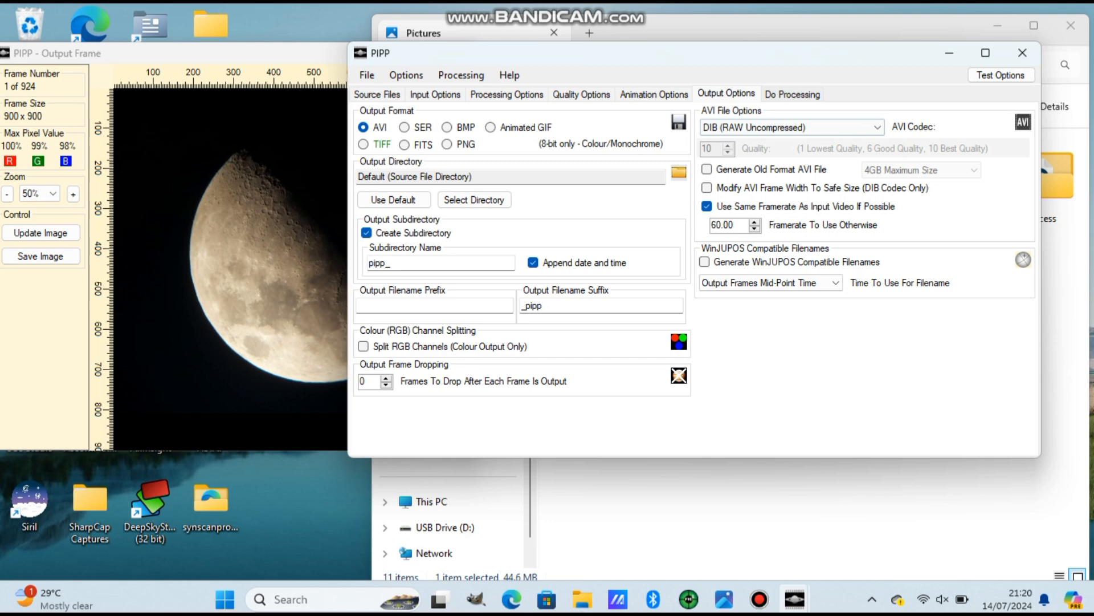
click(792, 93)
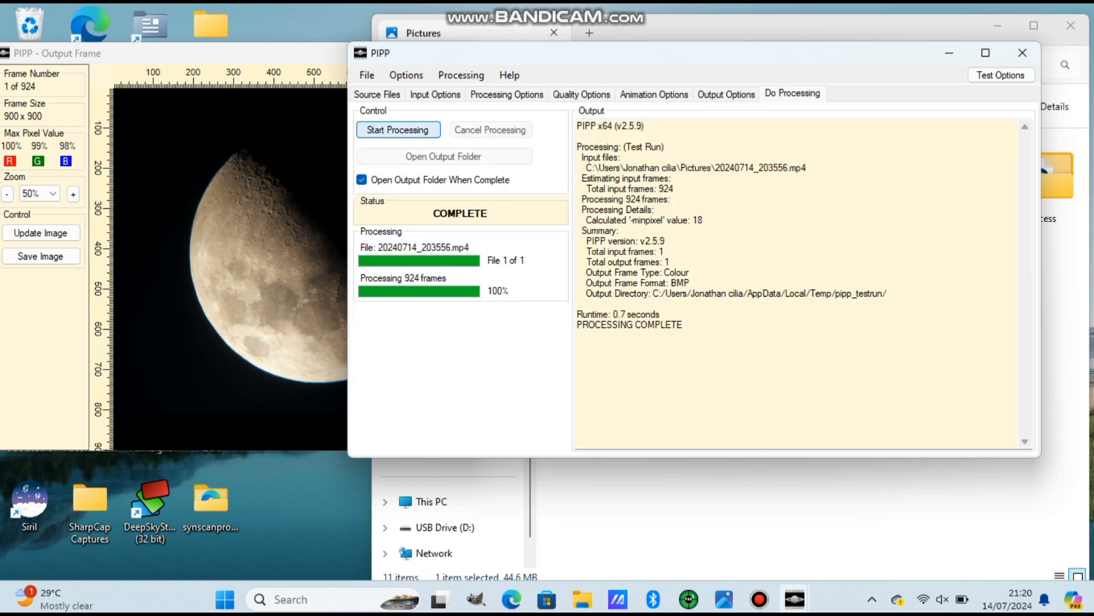
click(398, 130)
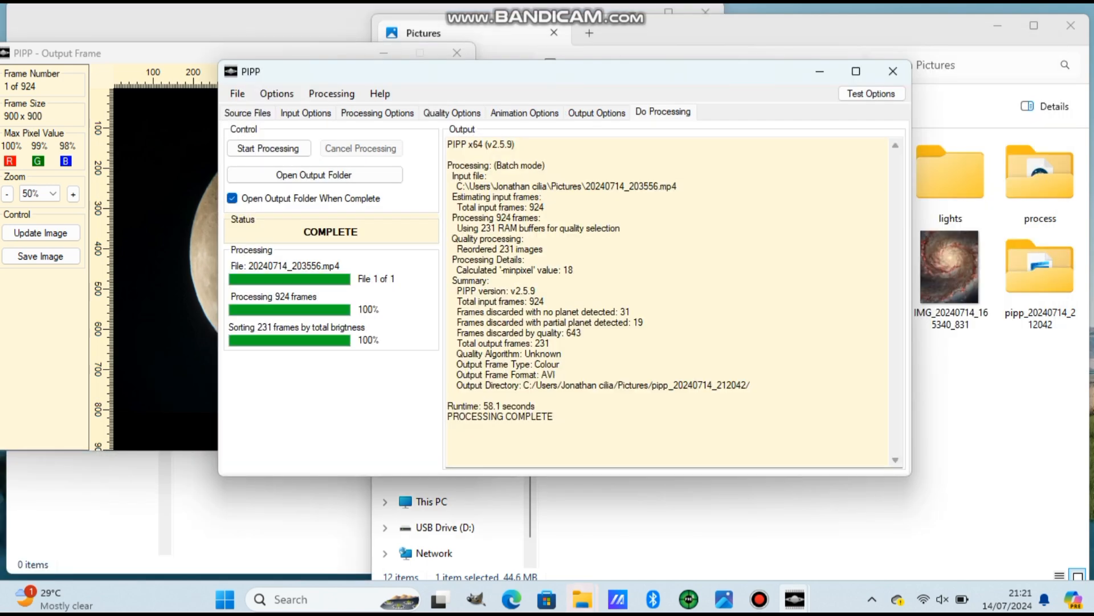
Step: Close the PIPP result windows and launch AutoStakkert.exe from the Downloads folder
click(553, 33)
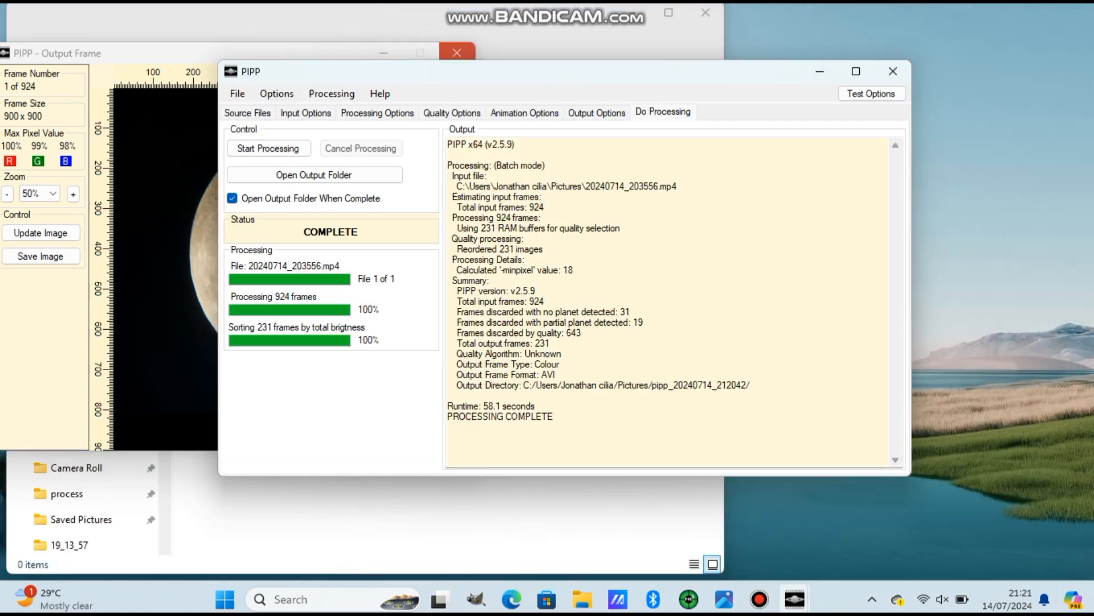
click(314, 174)
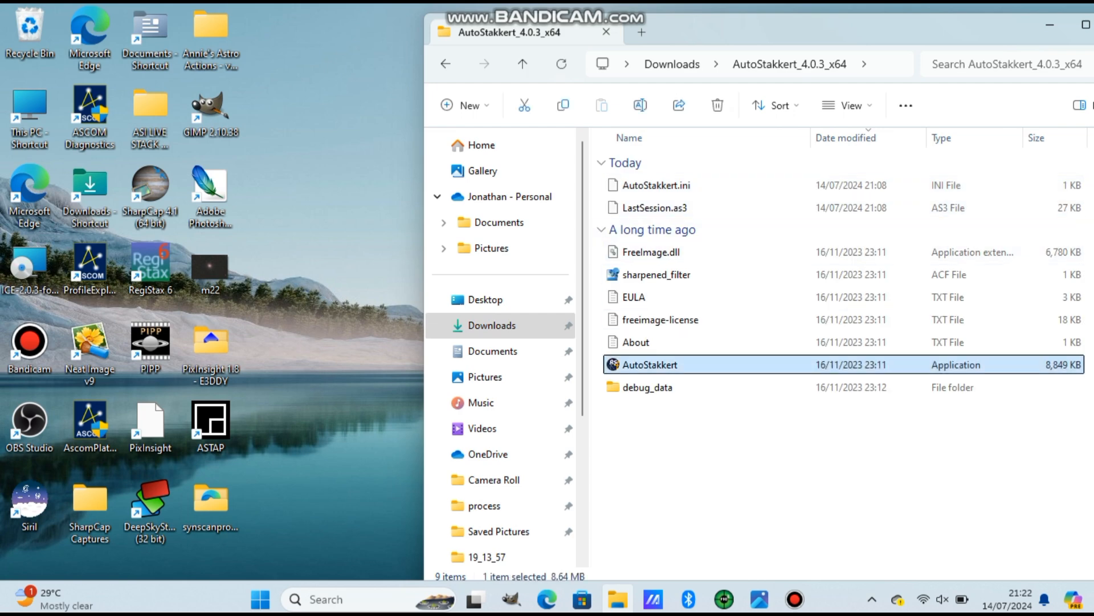
double_click(646, 364)
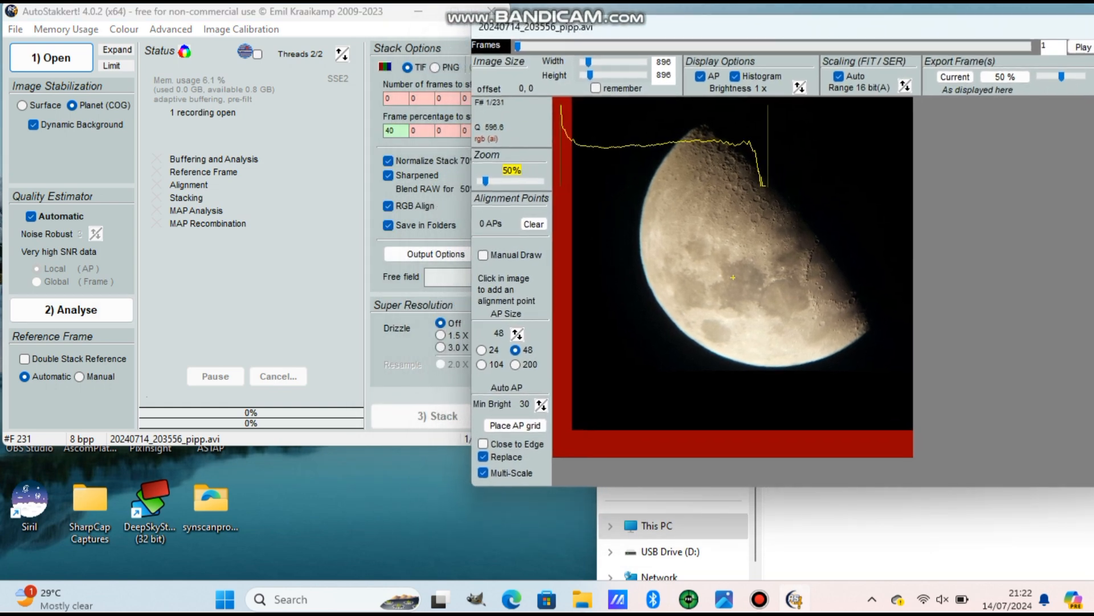
Step: Analyse the video, disable Normalize Stack and stack the best 30% with 3.0X drizzle
click(71, 309)
text(30)
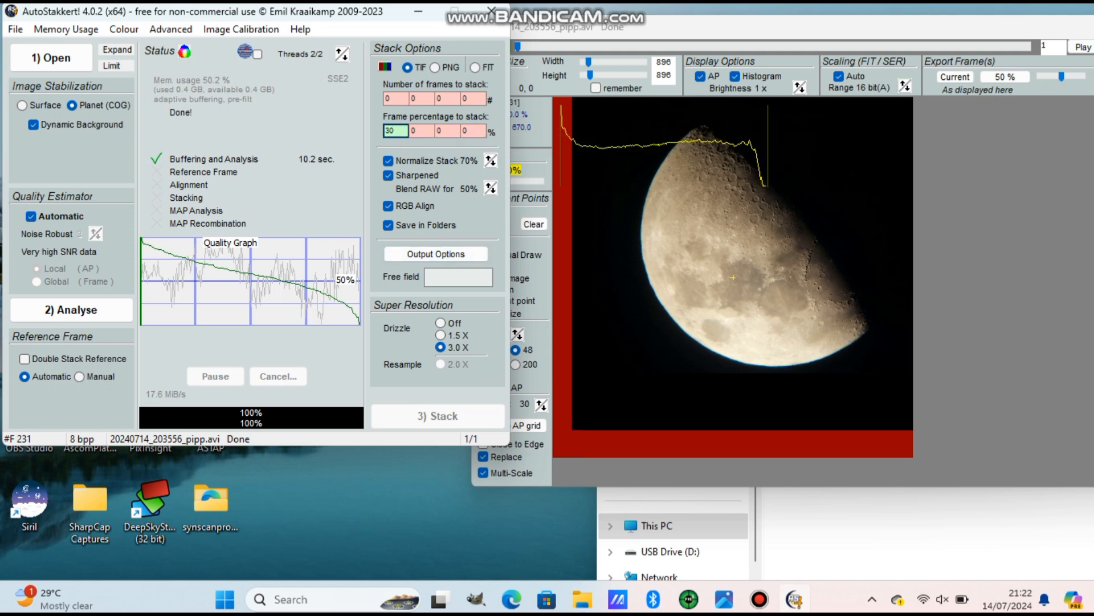
click(388, 160)
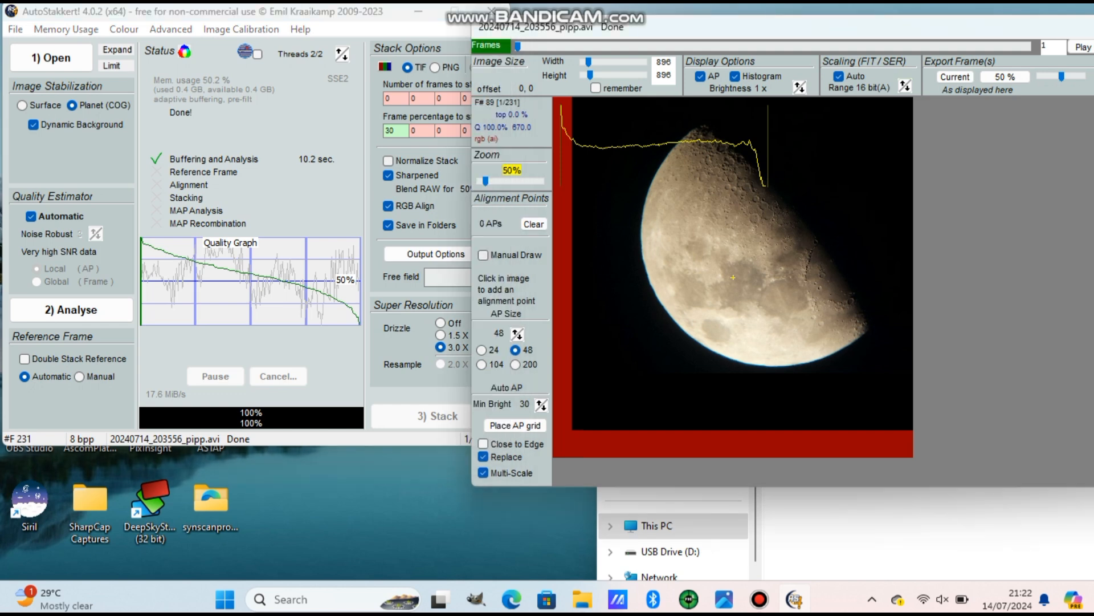
click(514, 425)
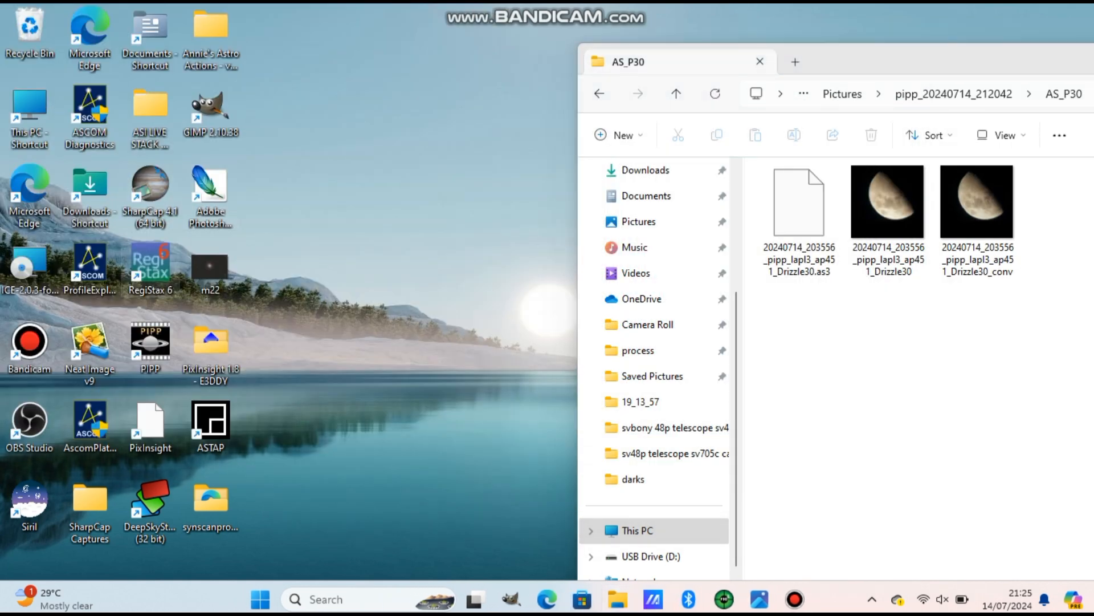
Step: Load the Drizzle30 TIF from the AS_P30 folder into RegiStax
double_click(150, 263)
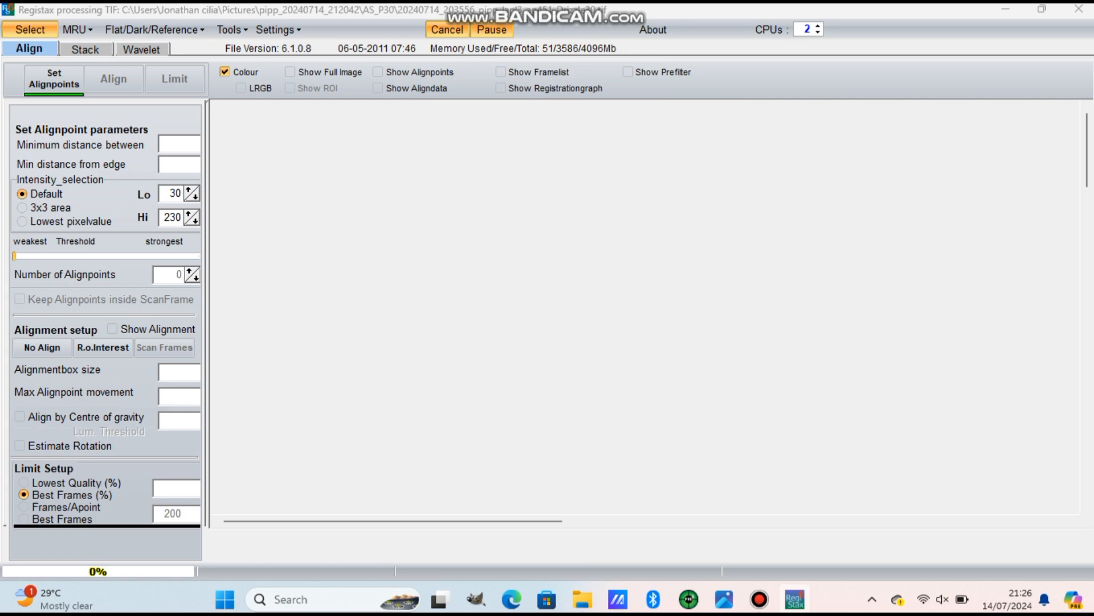
Step: Move through the stacking stage to the Wavelet page showing the full Moon image
click(81, 50)
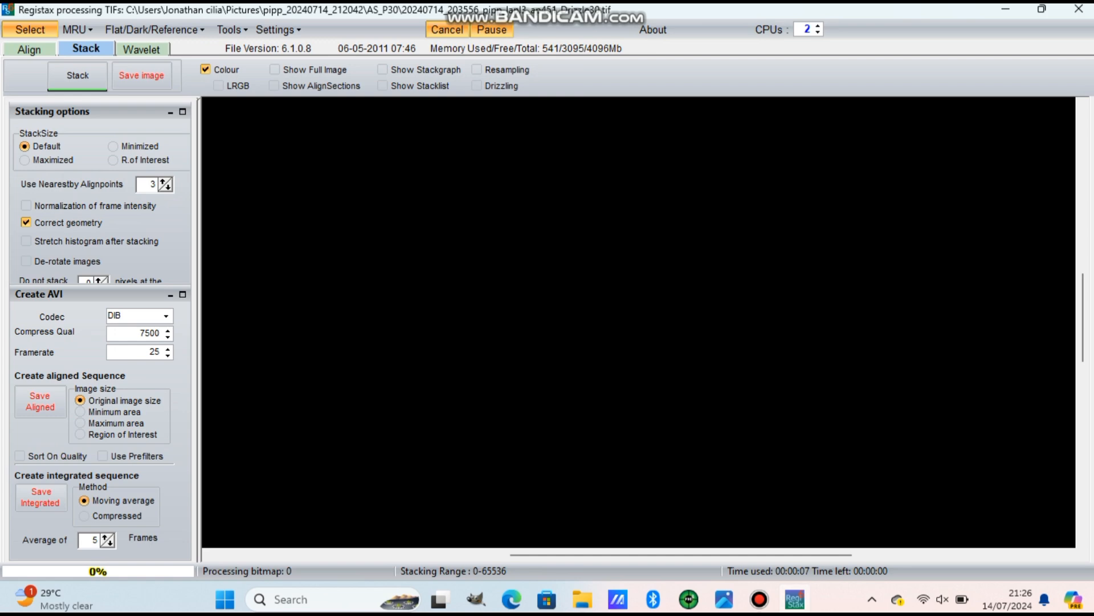
click(142, 49)
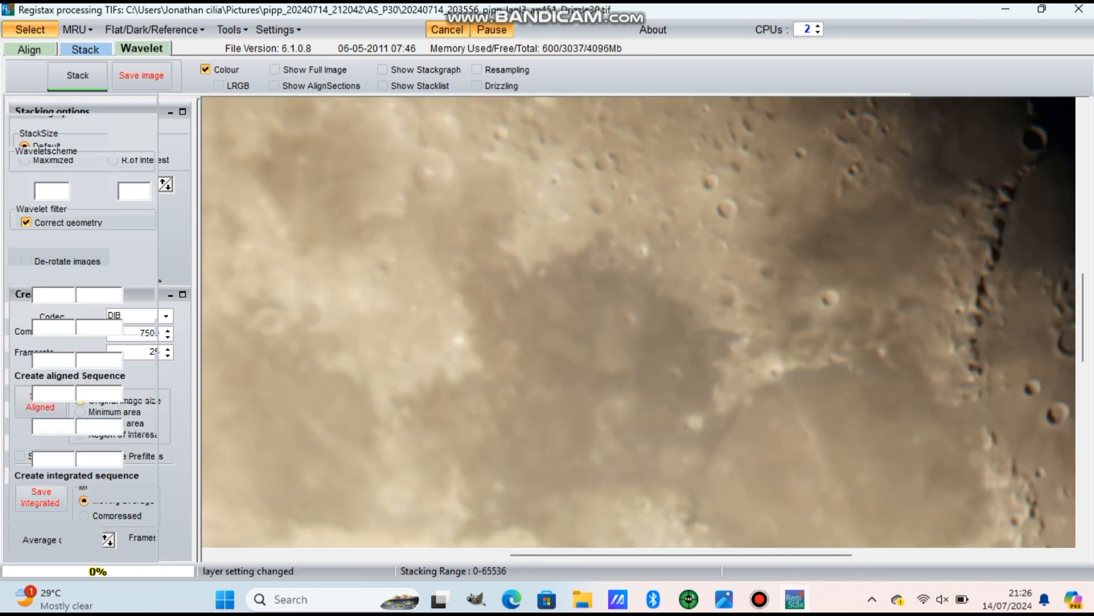
click(142, 49)
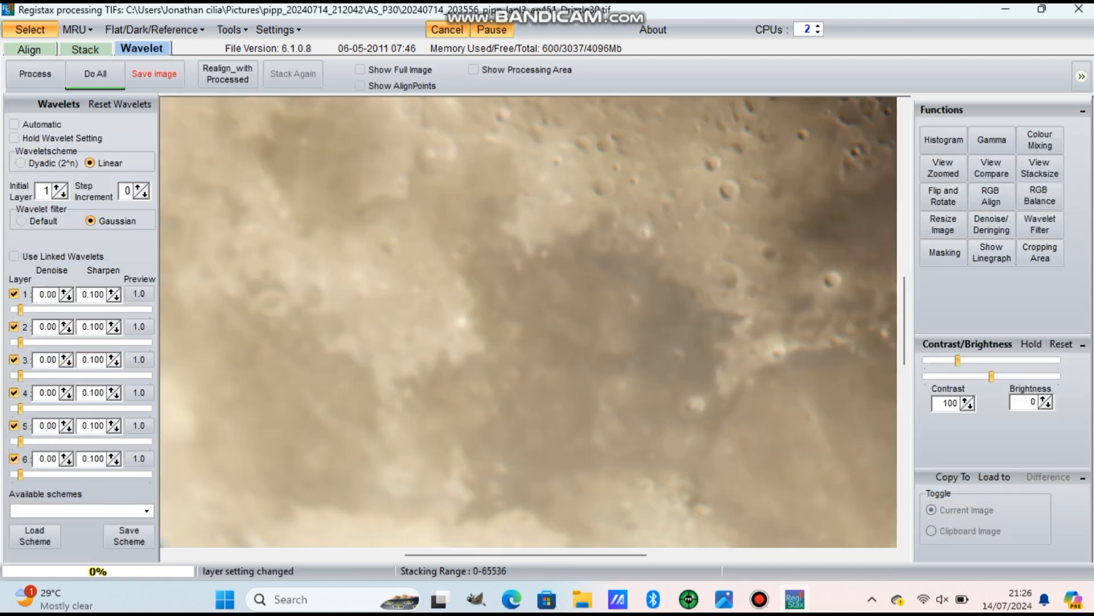
click(358, 70)
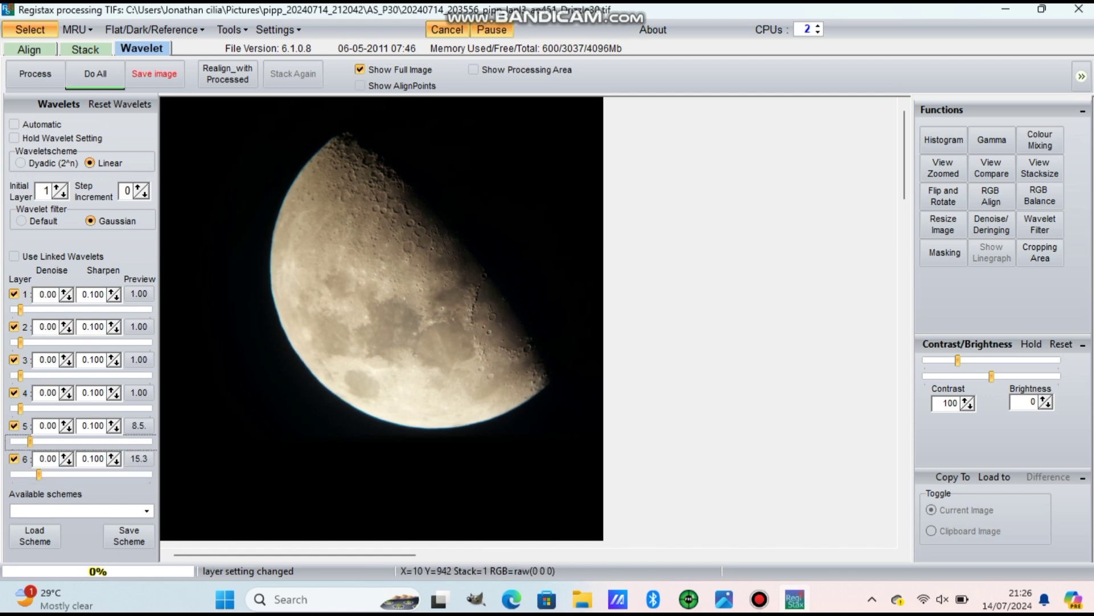
Step: Set wavelet layer 3 to 3.00, adjust layers 1 and 6, and apply with Do All
drag(20, 403, 33, 403)
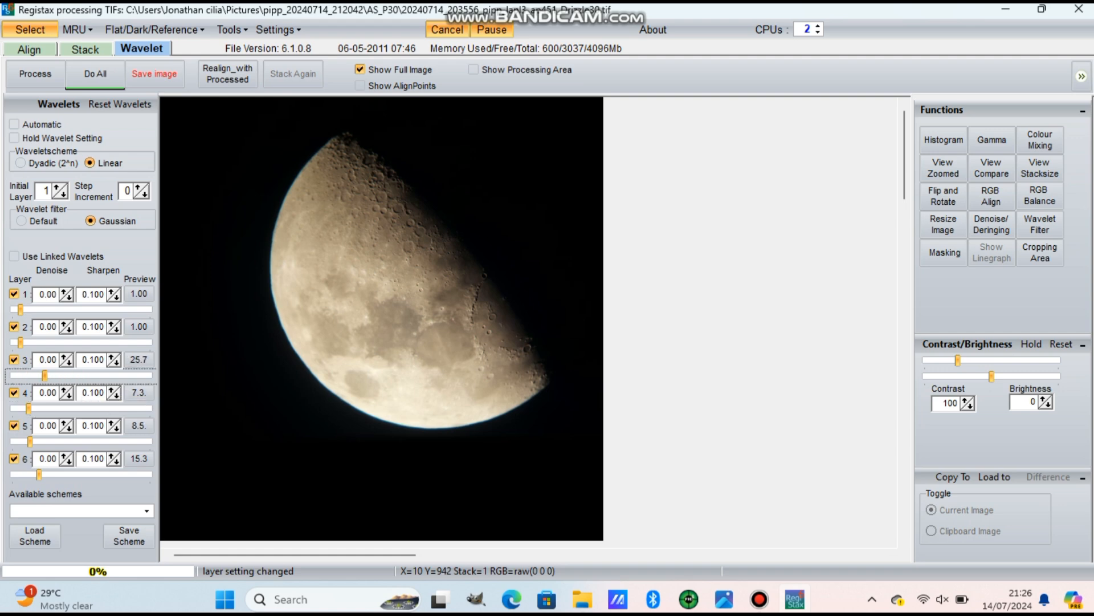
drag(49, 376, 6, 375)
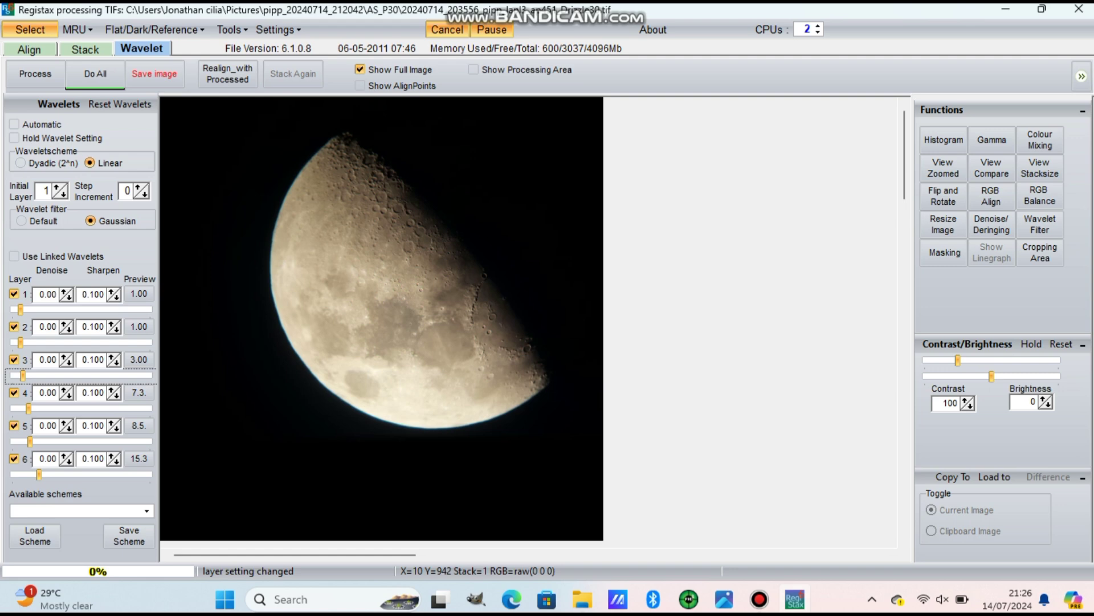
drag(28, 311, 94, 311)
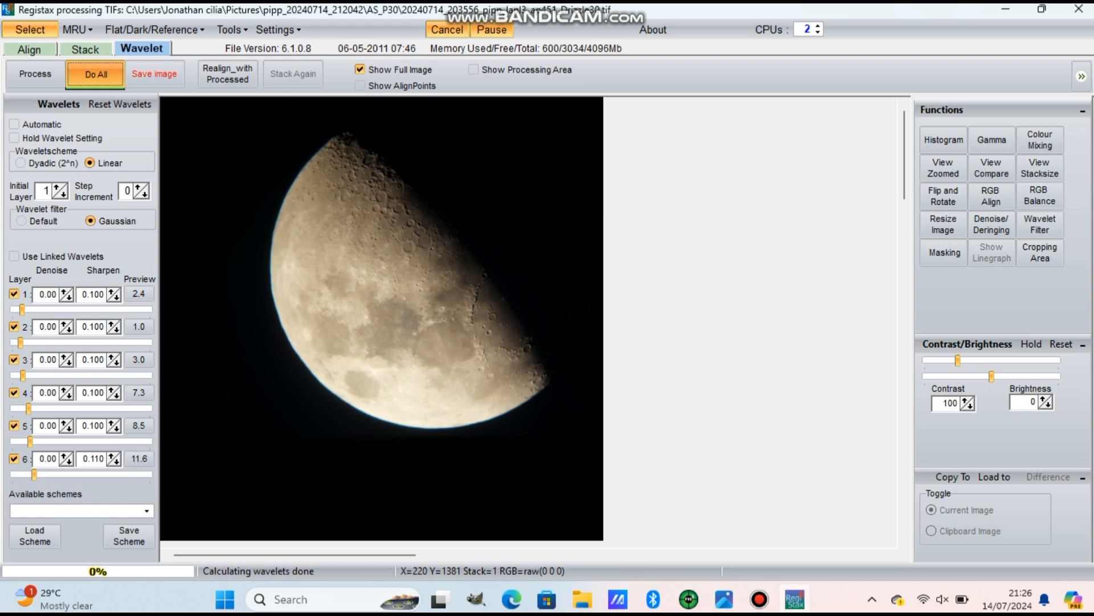
click(91, 74)
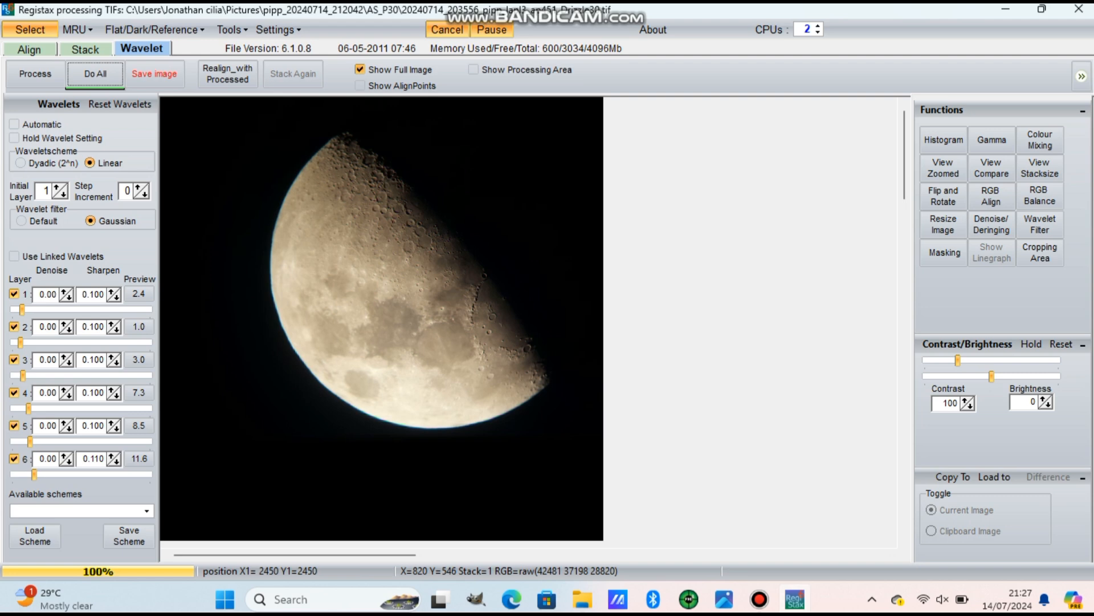
Step: Raise sharpening on layers 3–6 (layer 3 to 0.110), add denoise on 5–6, and reapply Do All
click(96, 74)
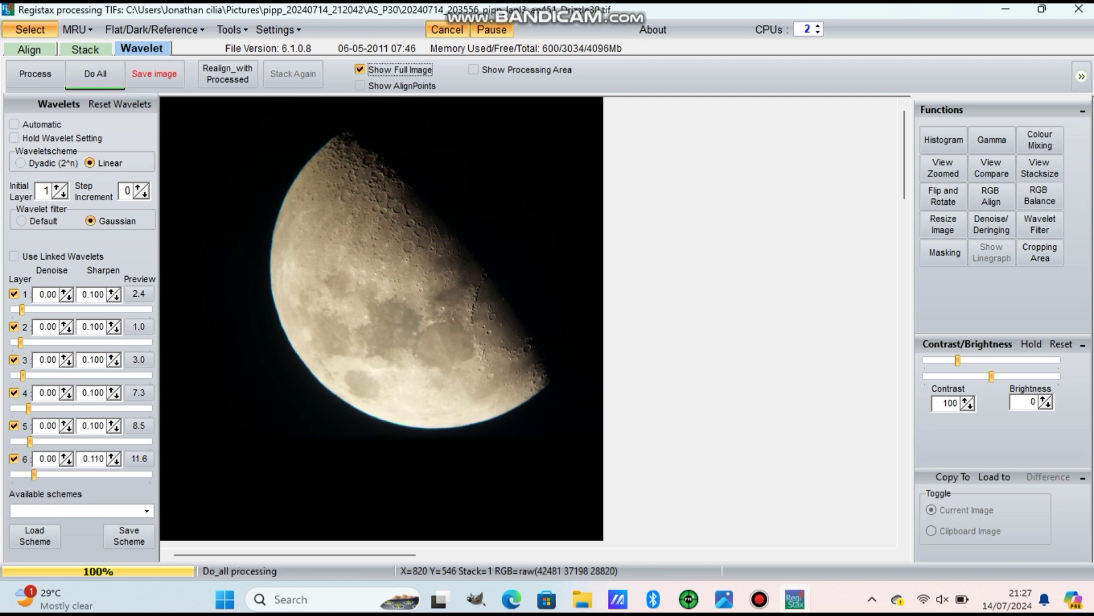
click(359, 70)
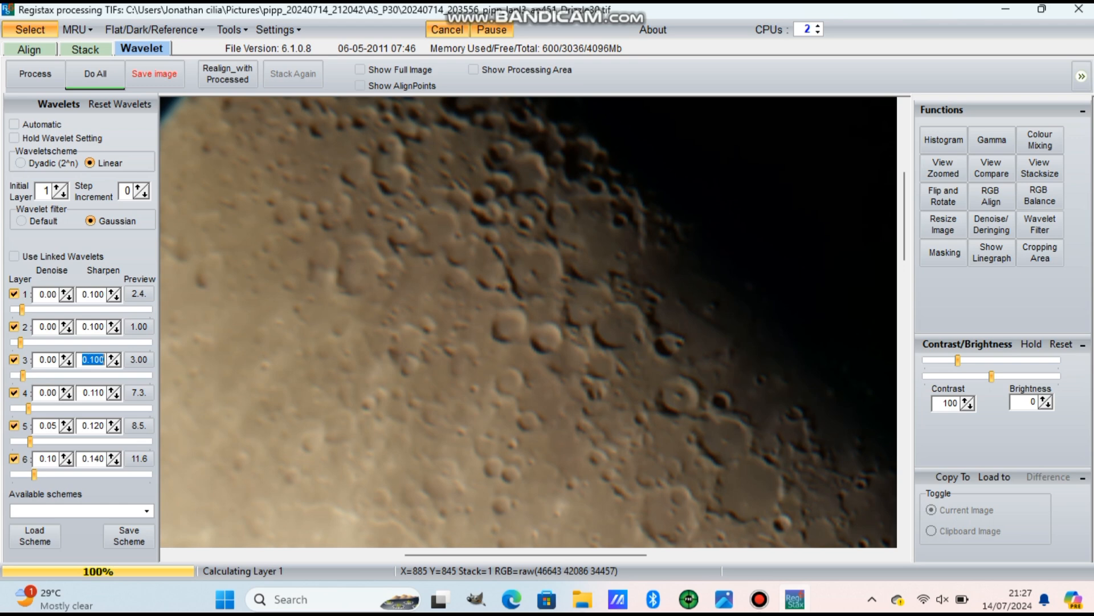
click(95, 74)
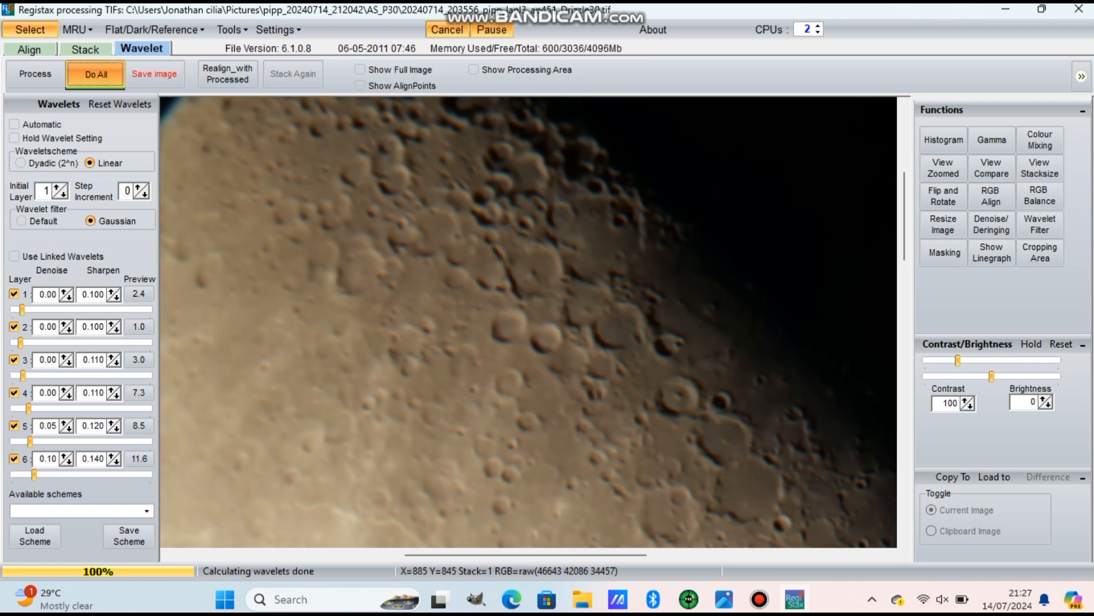
click(86, 74)
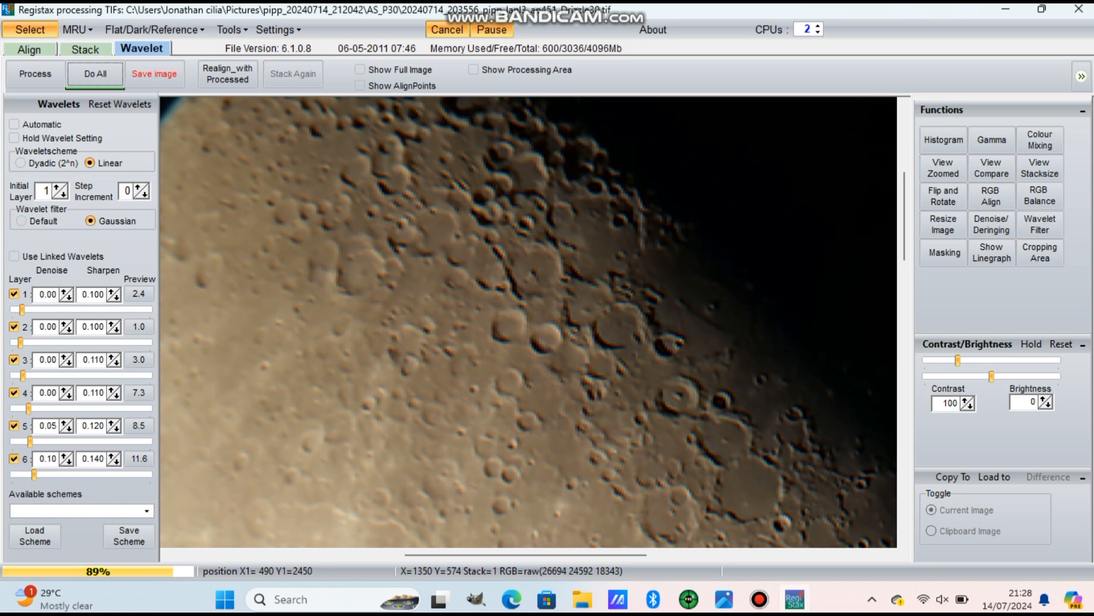
mouse_move(991, 371)
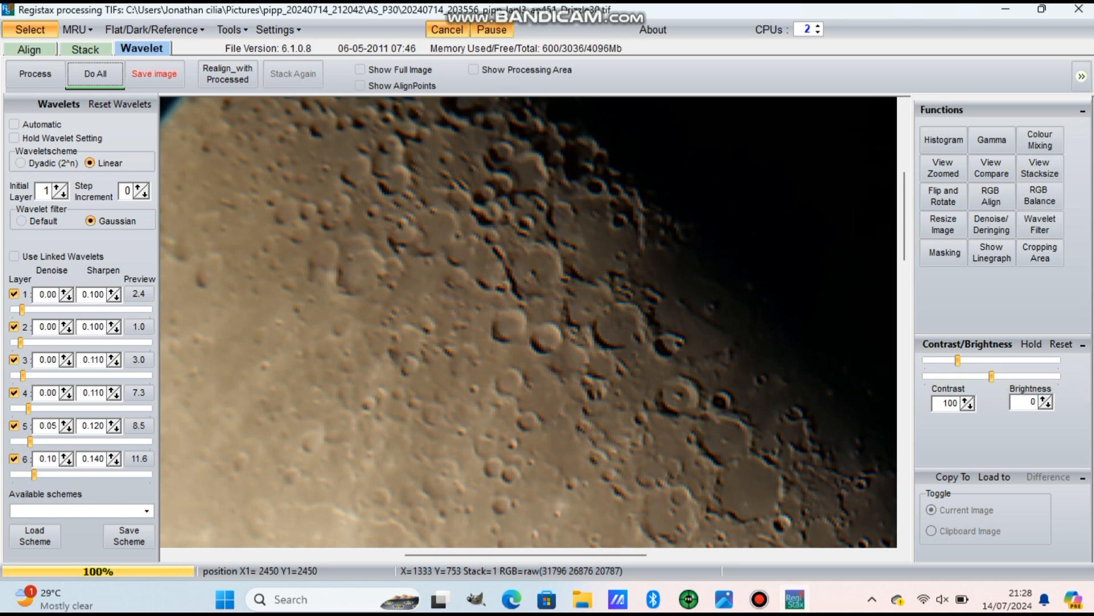
click(360, 69)
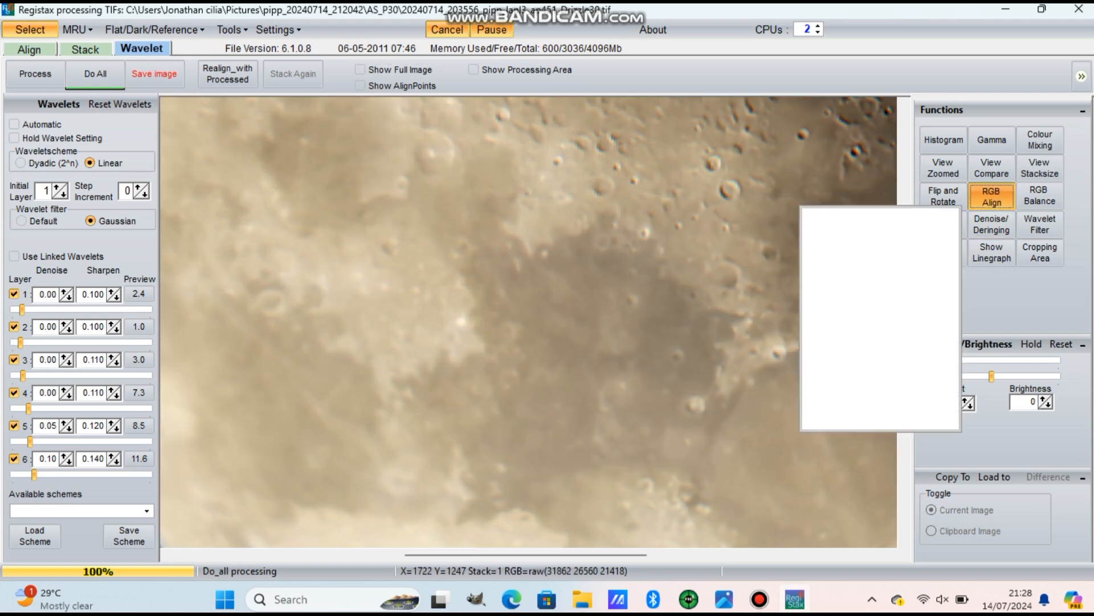
Step: Check RGB Align, lower Contrast to 90 and bring up the RGB Balance histogram
click(991, 196)
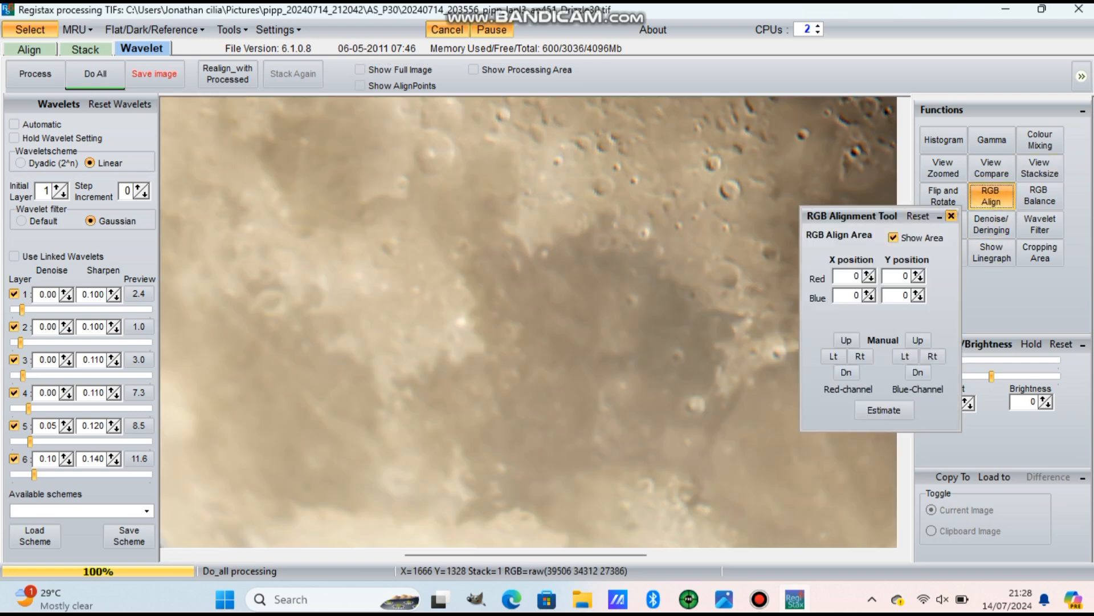
click(360, 70)
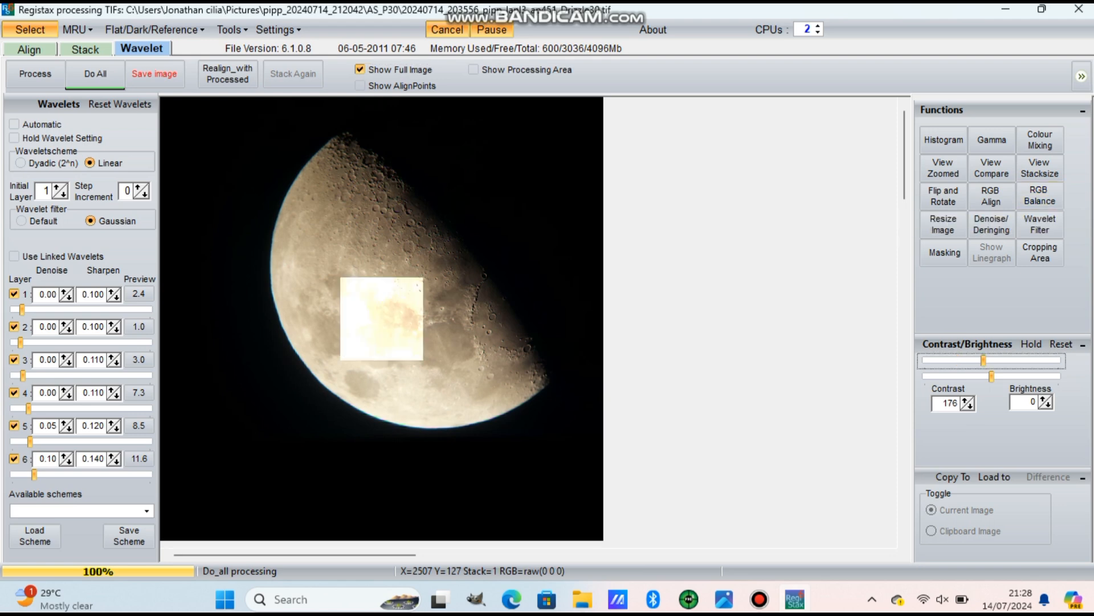
drag(983, 360, 964, 361)
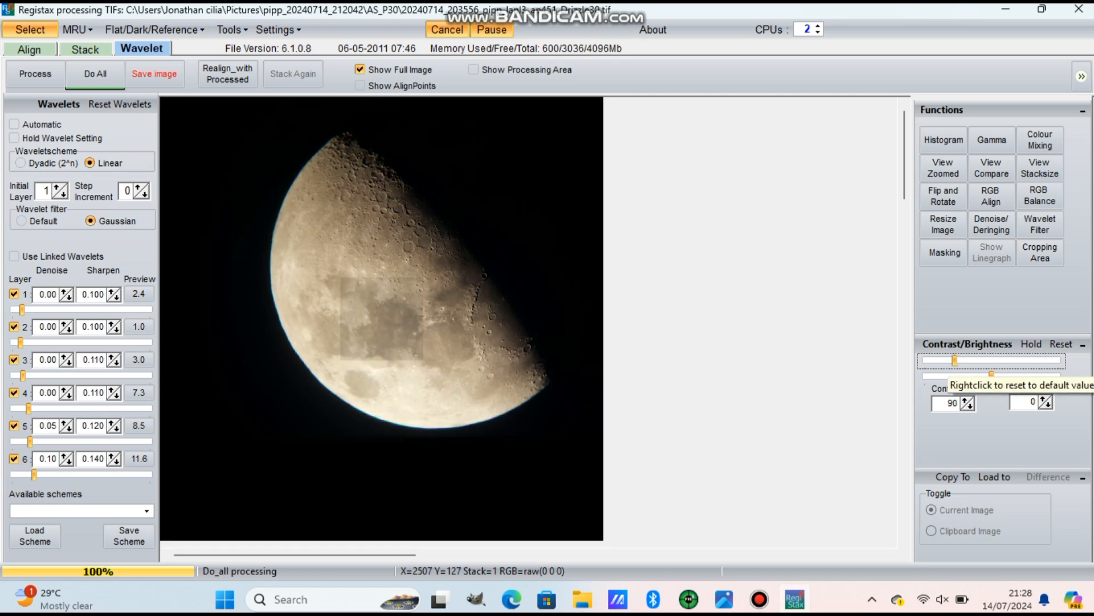
click(1042, 197)
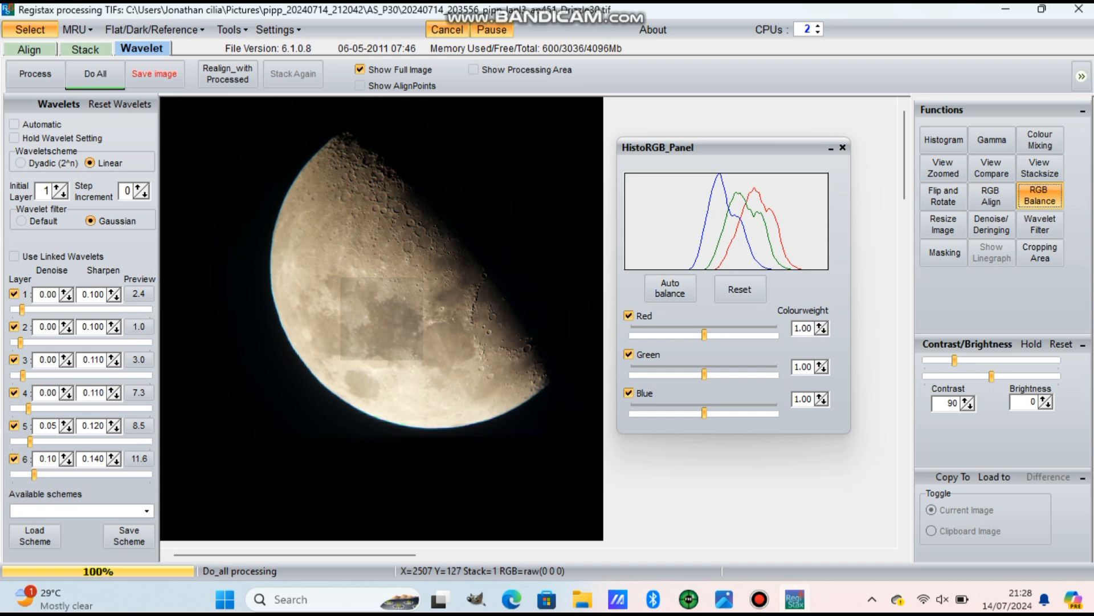
Step: Auto-balance the RGB channels to neutral grey, resetting weights to 1.00 in between, with contrast 88
click(671, 289)
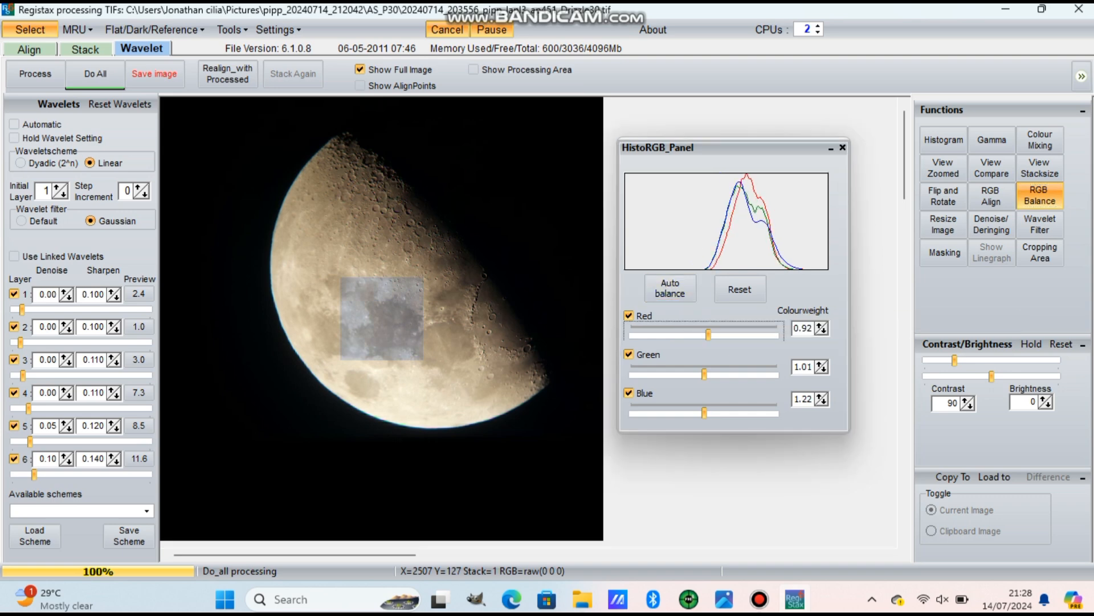
click(740, 289)
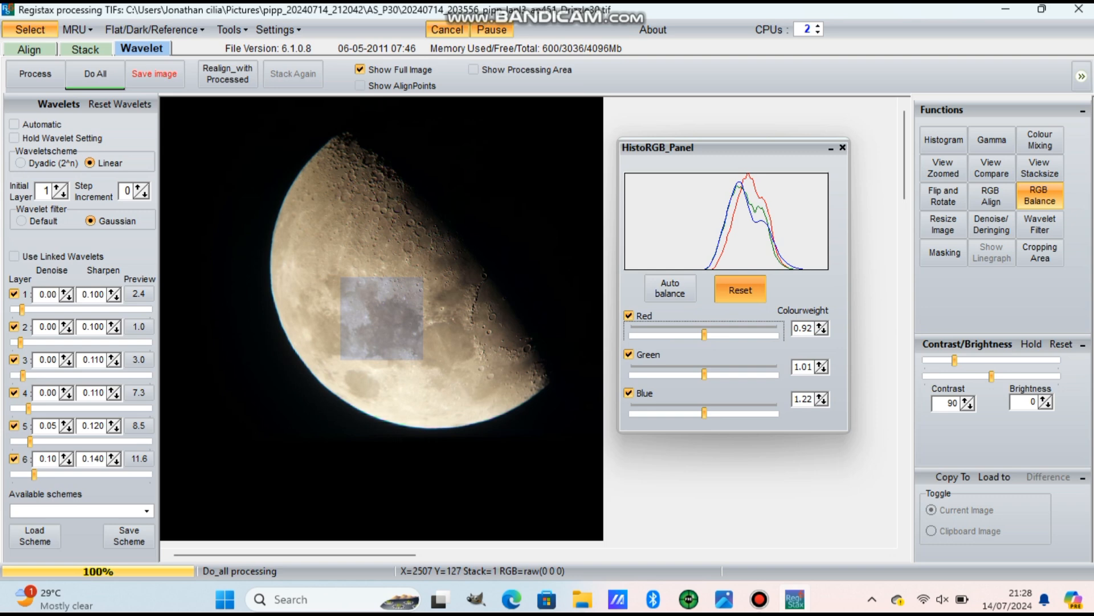
click(740, 289)
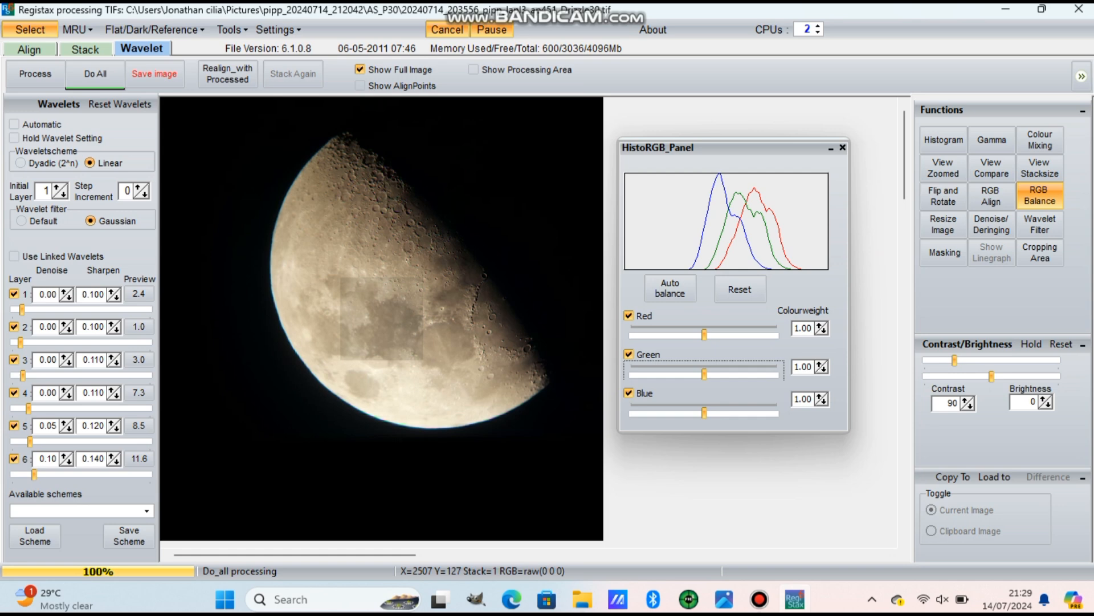
click(670, 288)
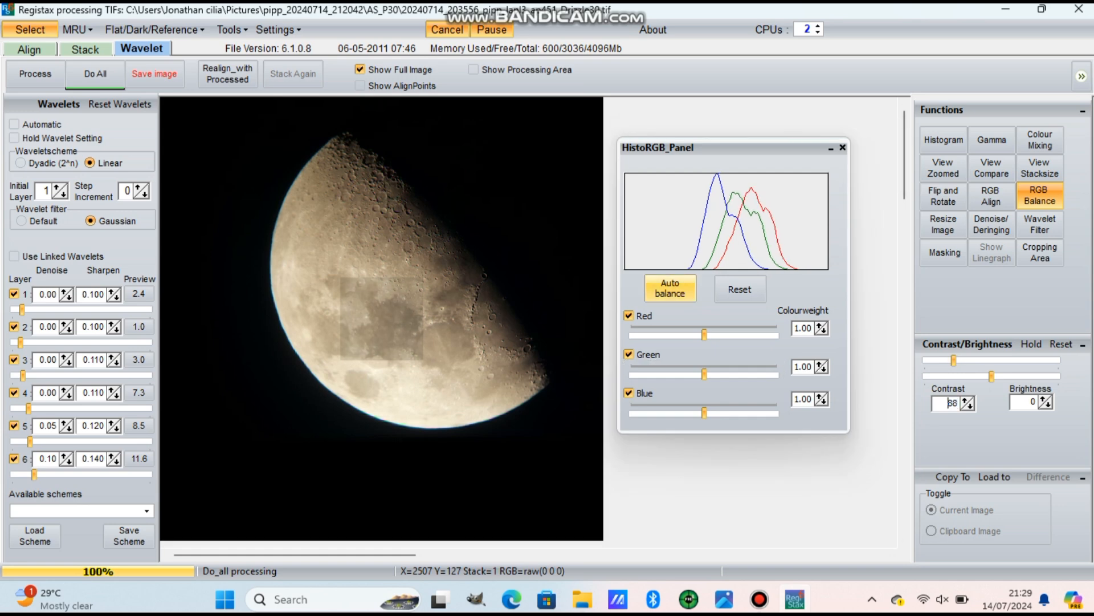
click(670, 288)
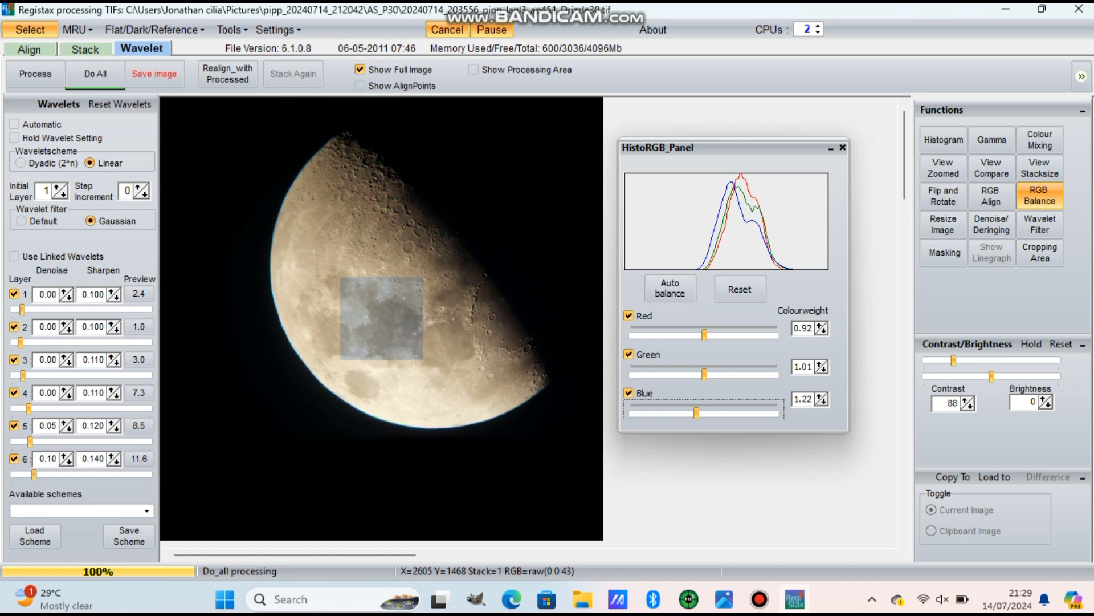
Step: Reprocess the whole image with Do All to apply the colour balance
click(95, 74)
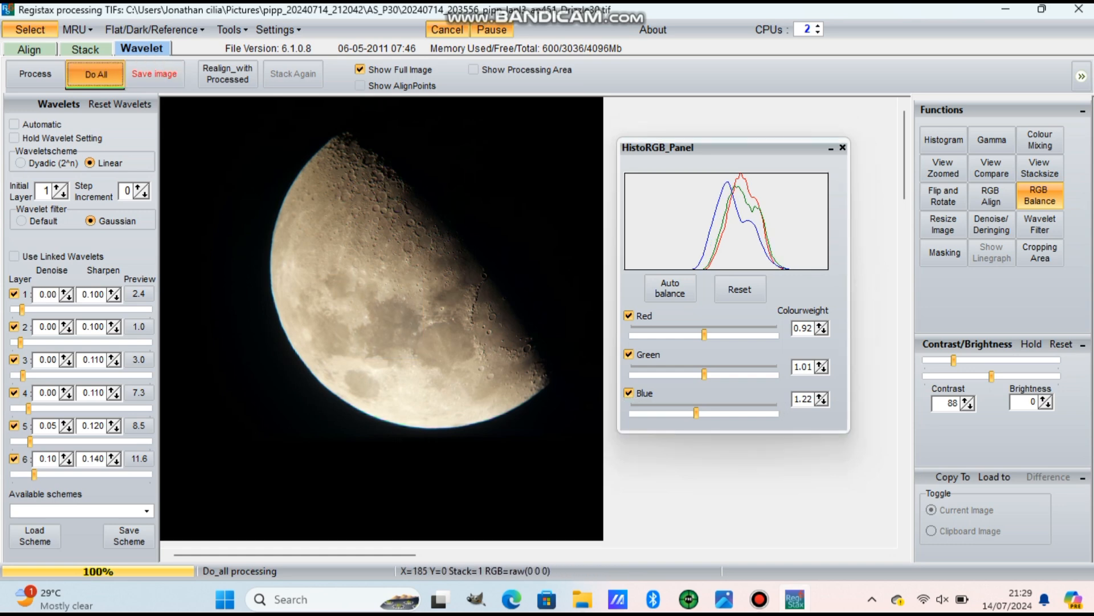
click(95, 74)
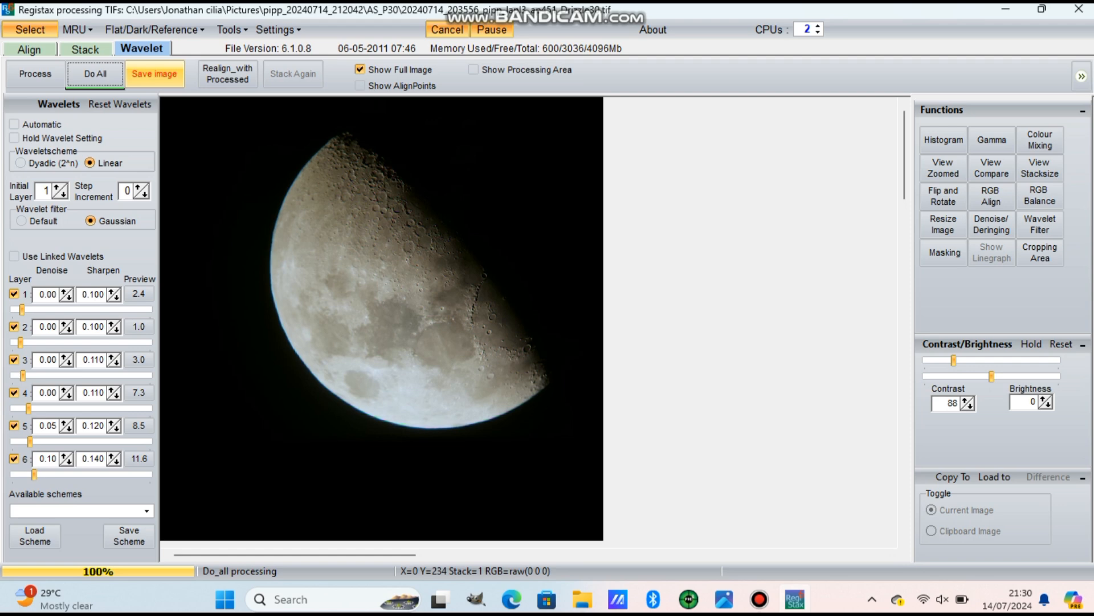
Step: Save the result to the Desktop as moon.png in PNG (16BIT RGB) format
click(154, 74)
text(moon)
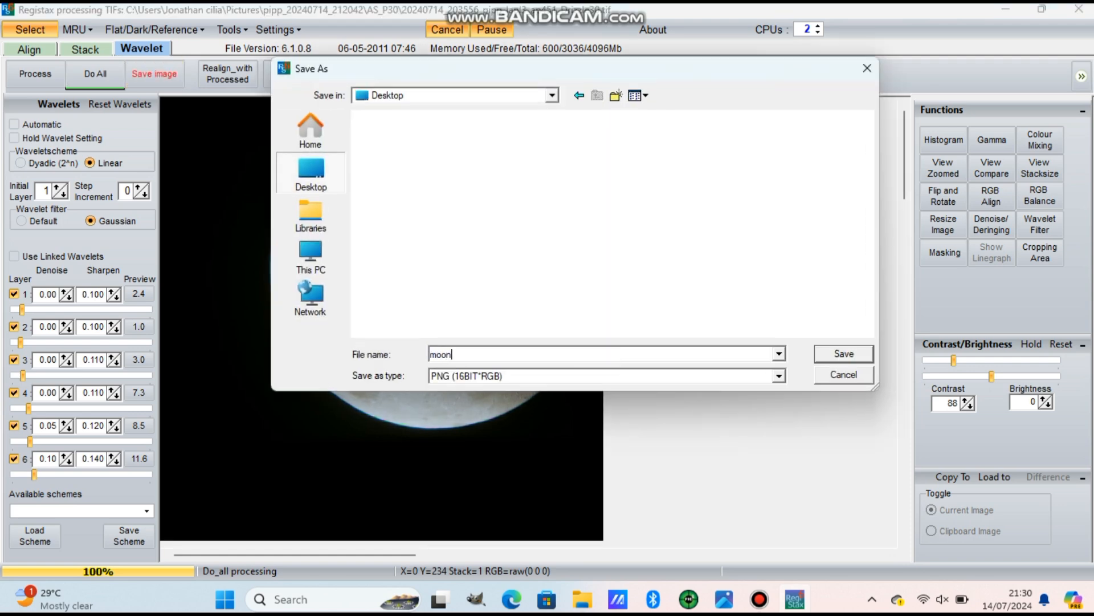
click(843, 354)
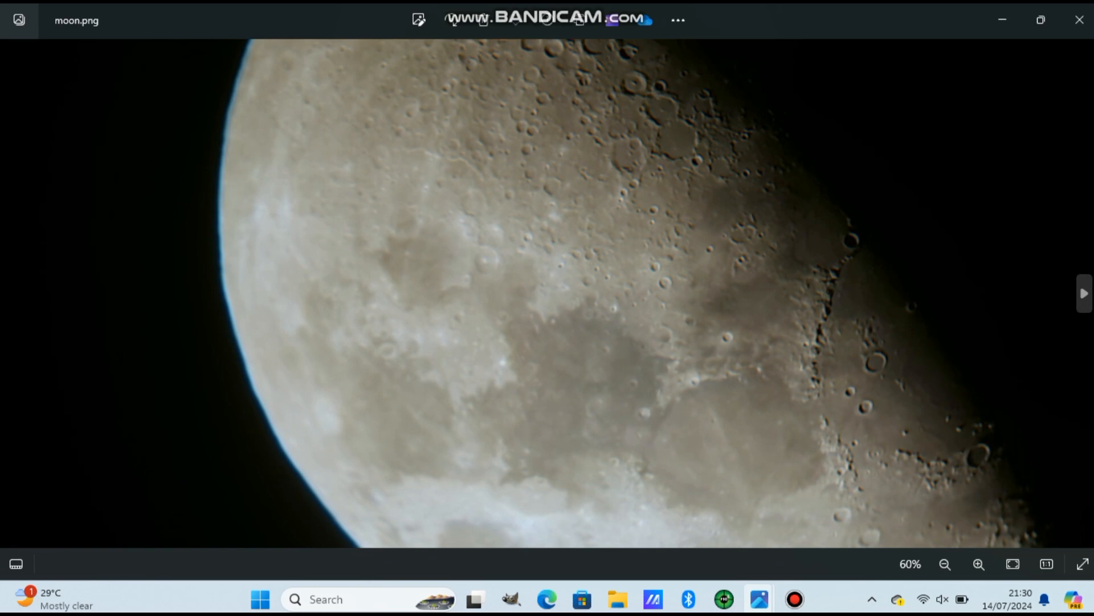
Step: View the saved moon.png in Photos zoomed out from 60% to 50%
click(944, 564)
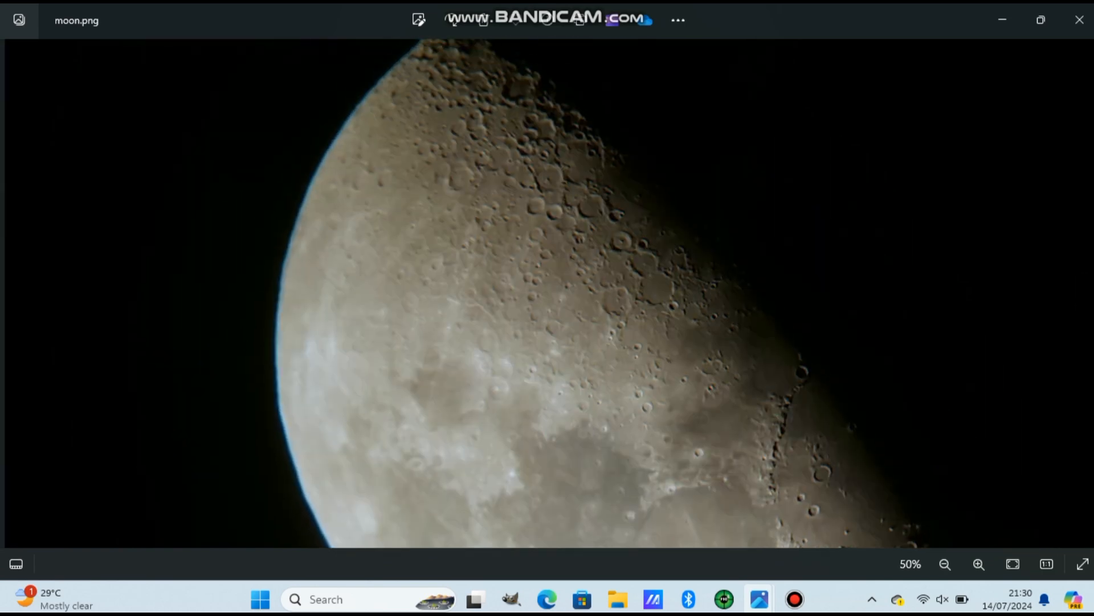